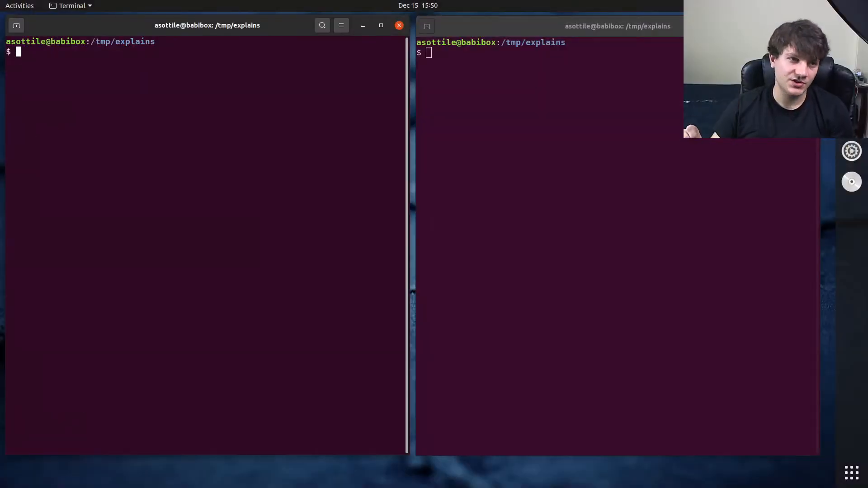
pyautogui.moveTo(307, 245)
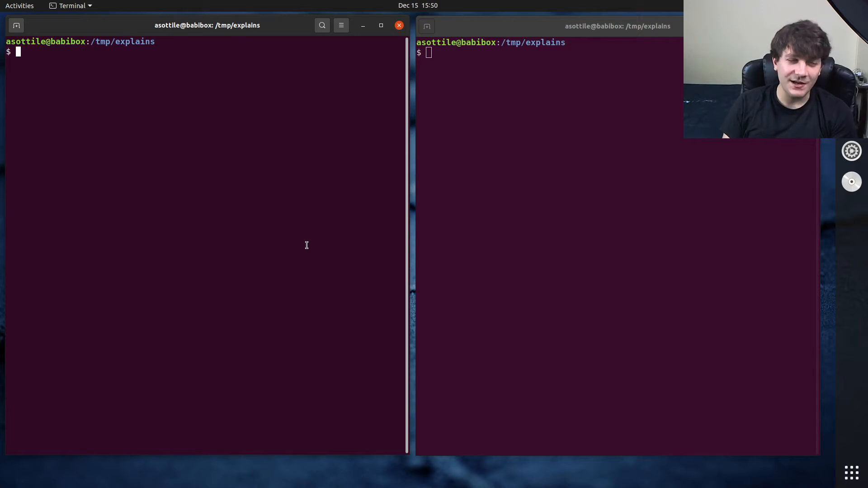
# - Create directories a and a/b with mkdir and change into a
pyautogui.write('mkdir')
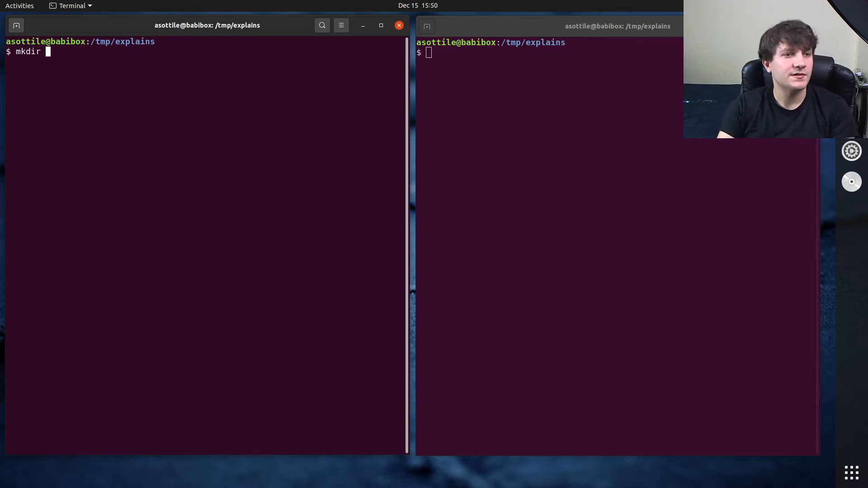
pyautogui.press('Return')
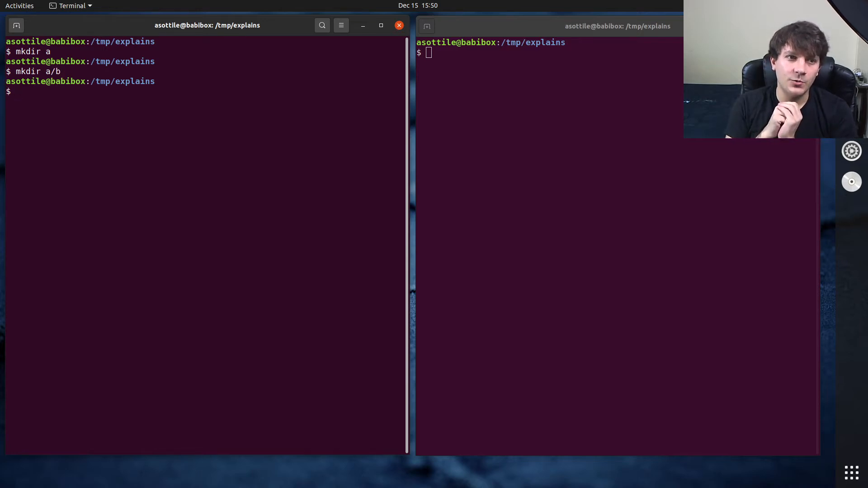
pyautogui.write('cd a')
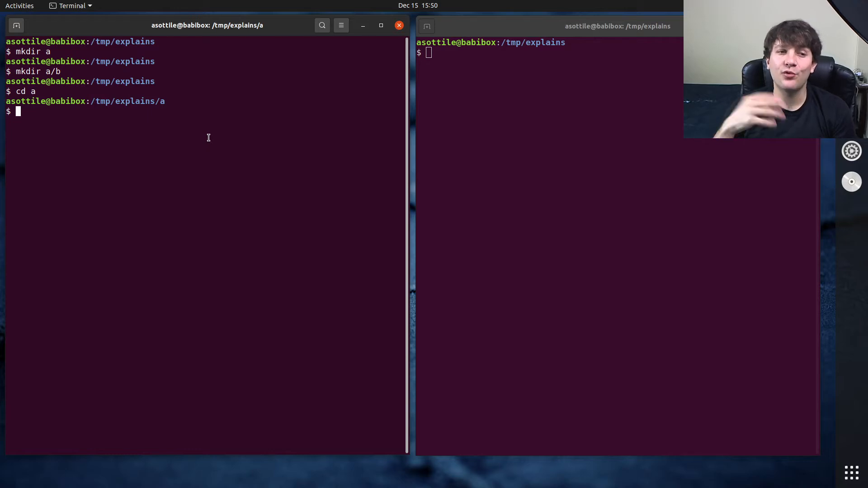
# - Toggle between /tmp/explains and a with repeated cd -, ending in /tmp/explains
pyautogui.write('cd -')
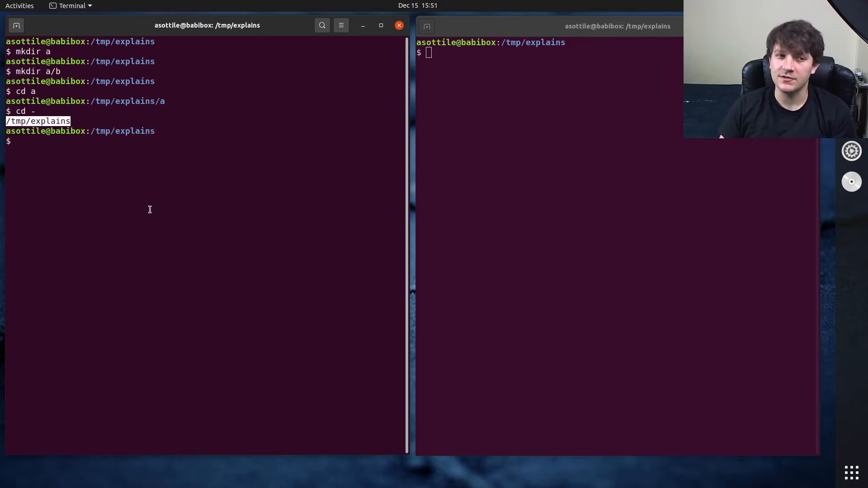
pyautogui.write('cd -')
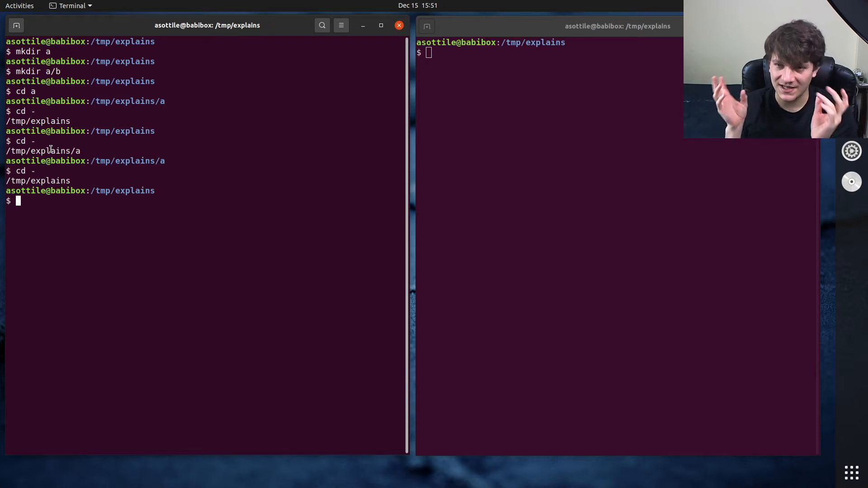
# - List tab-completions for shell variables $P and $CO after echo, then cd - back and forth
pyautogui.write('echo')
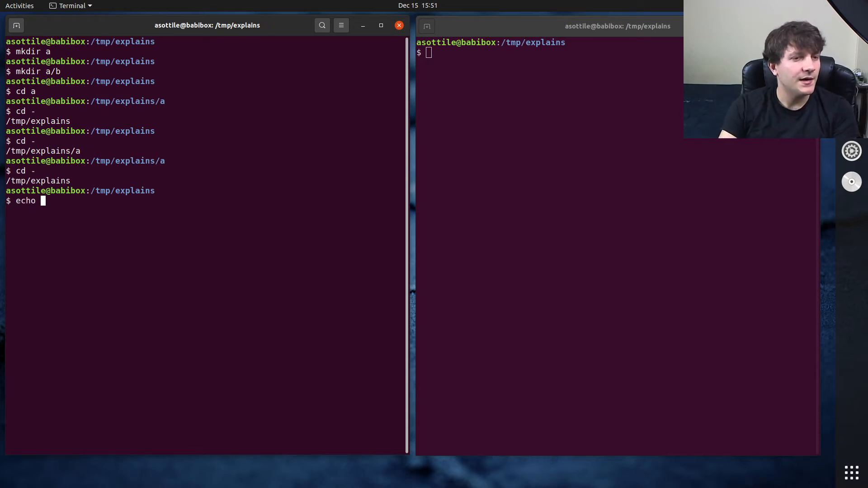
pyautogui.press('ctrl+c')
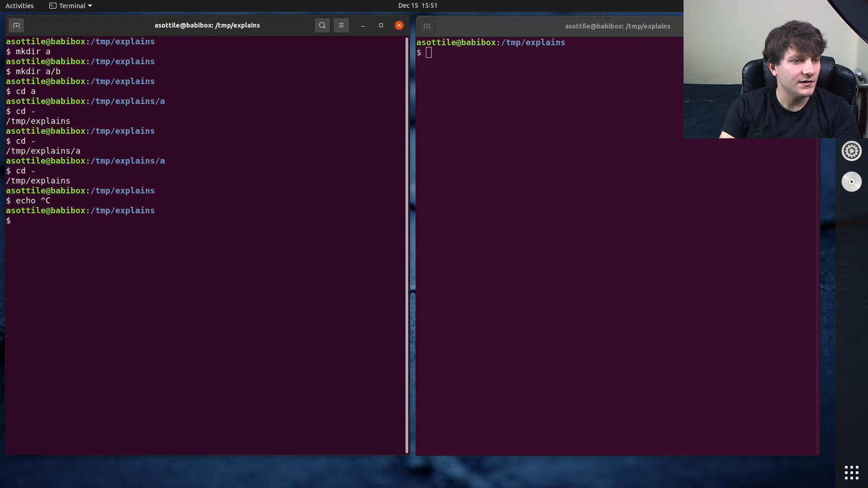
pyautogui.write('echo $PWD a/b/^C')
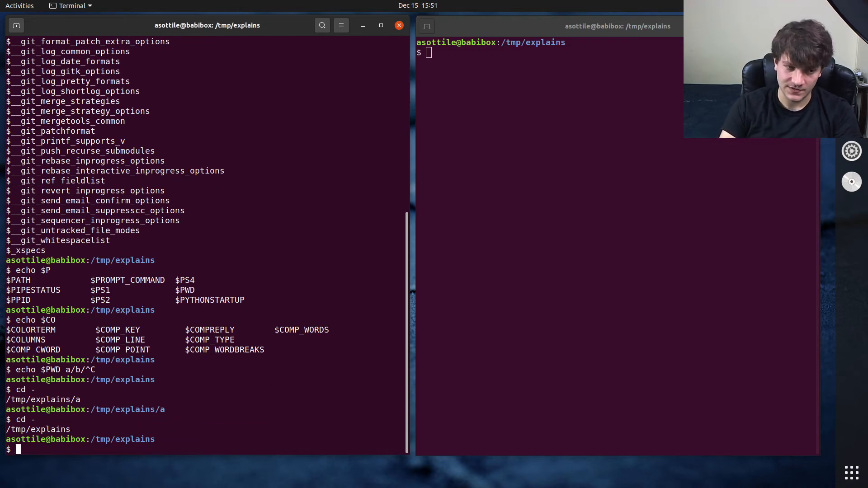
pyautogui.write('git clone git@gith')
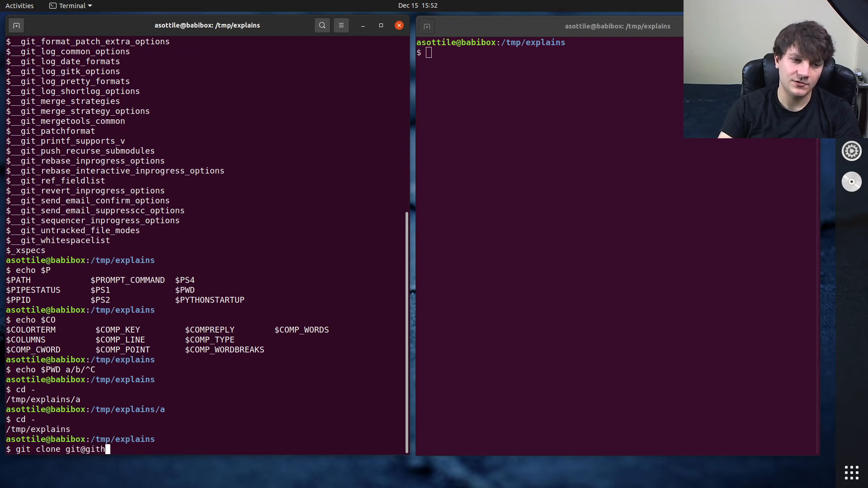
pyautogui.write('ub.com:asottileastpretty')
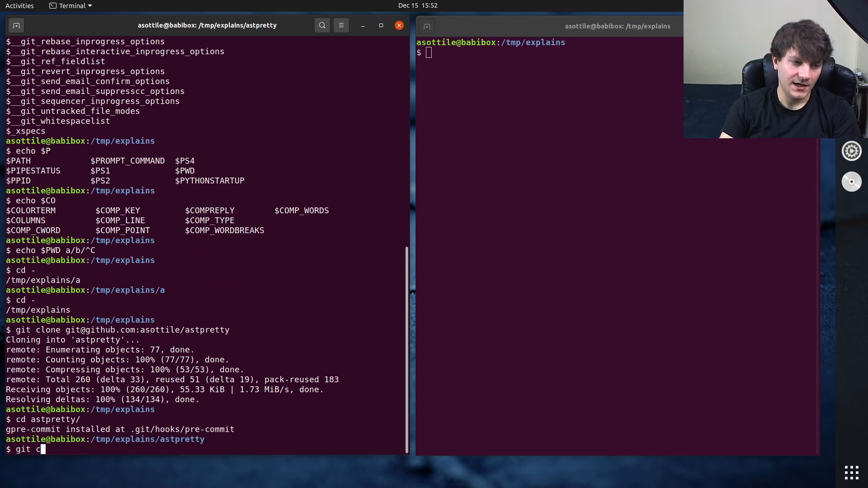
pyautogui.write('heckout origin/master -b')
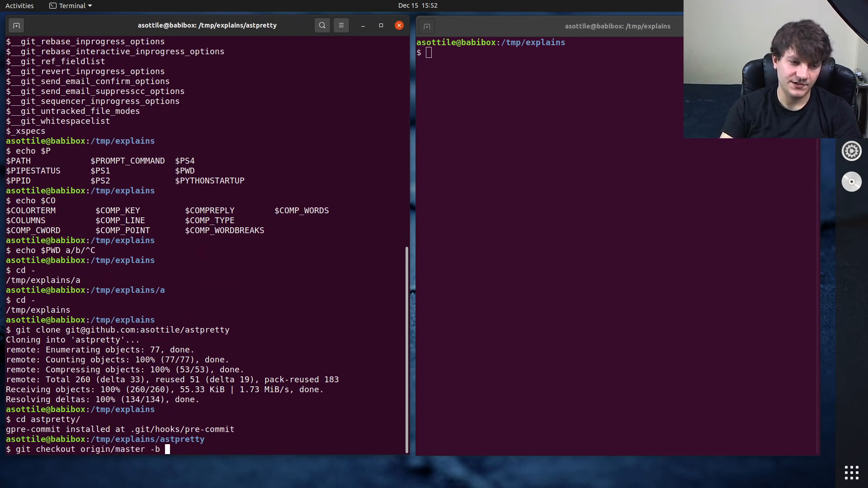
pyautogui.write('foo')
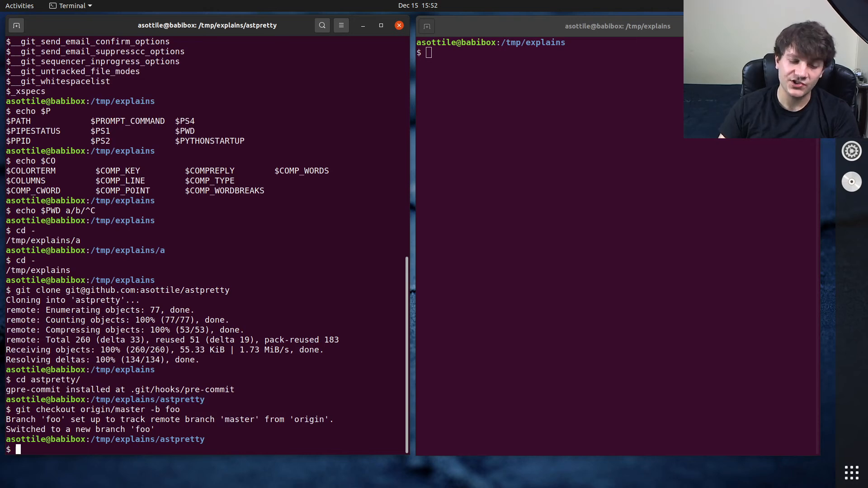
# - Run git checkout - twice to switch to master and back, highlighting branch foo in the output
pyautogui.write('git checkout')
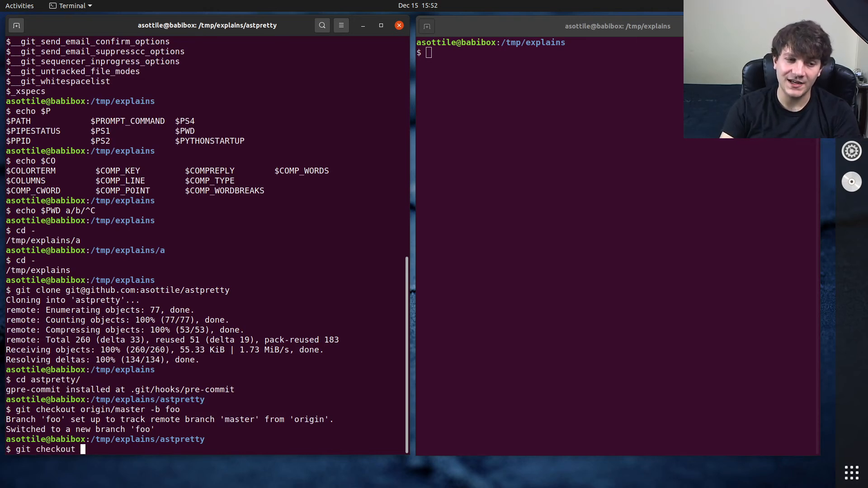
pyautogui.write('-')
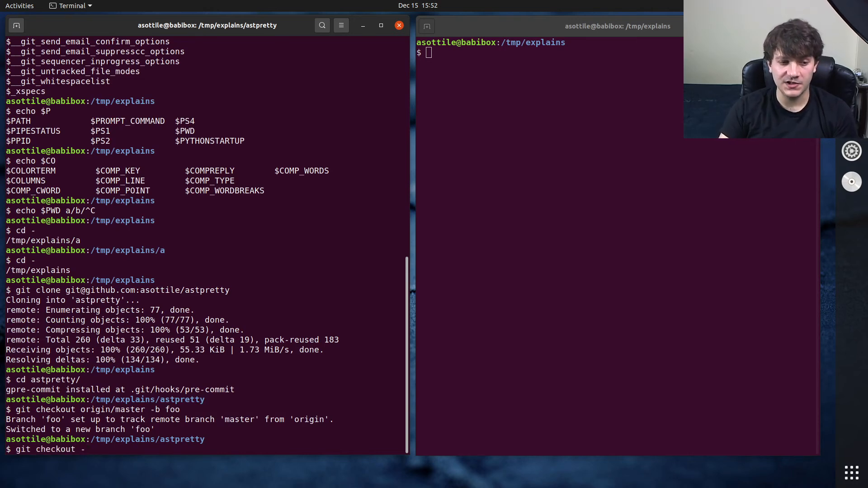
pyautogui.press('Return')
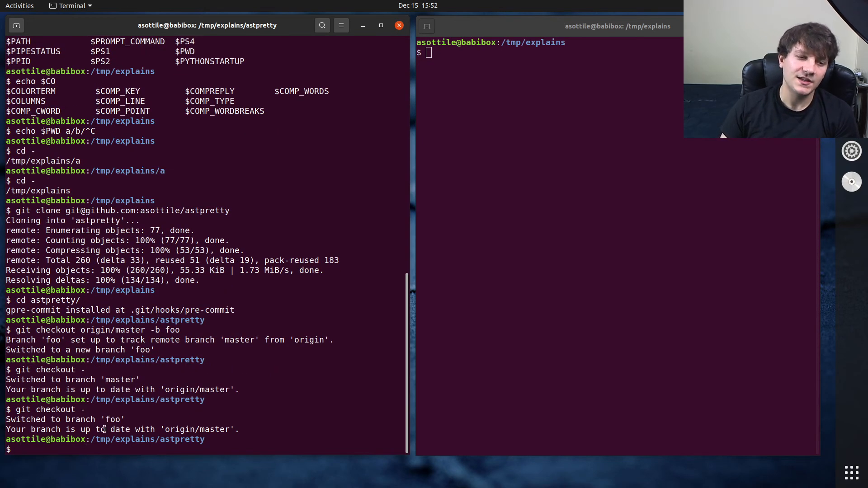
pyautogui.doubleClick(113, 419)
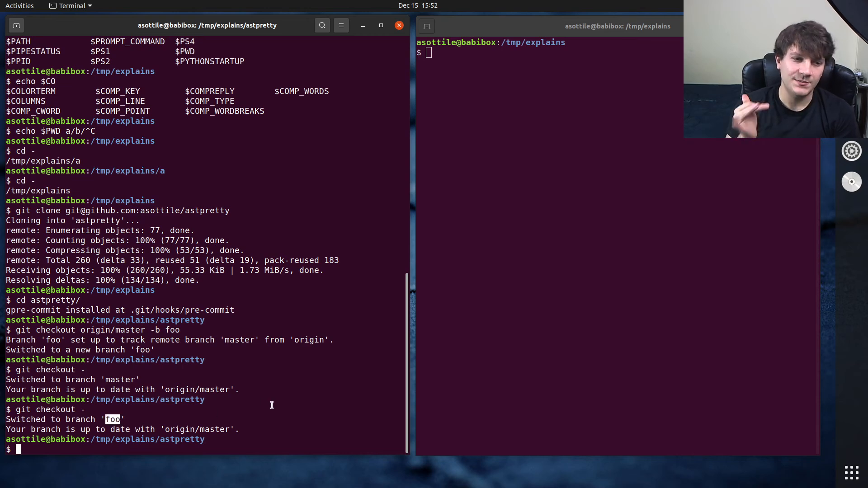